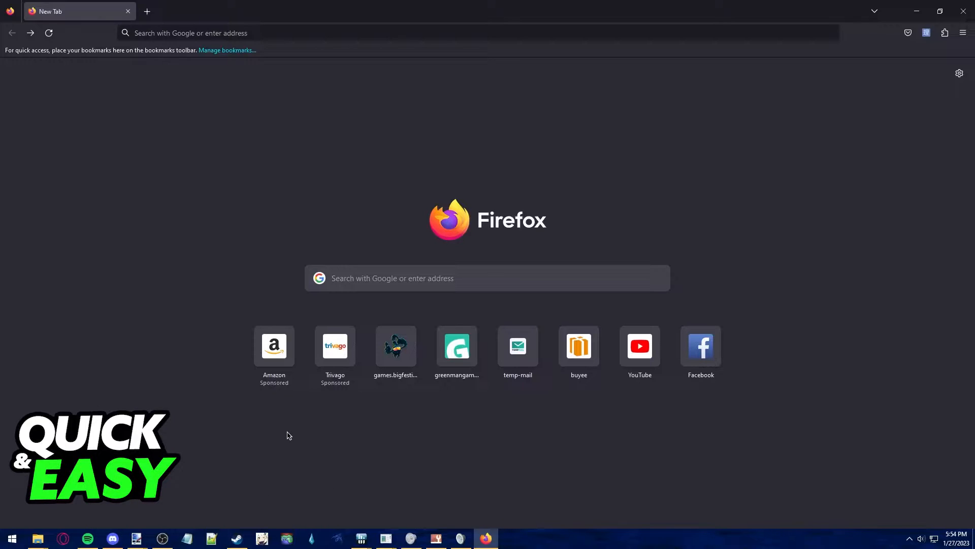
mouse_move(243, 462)
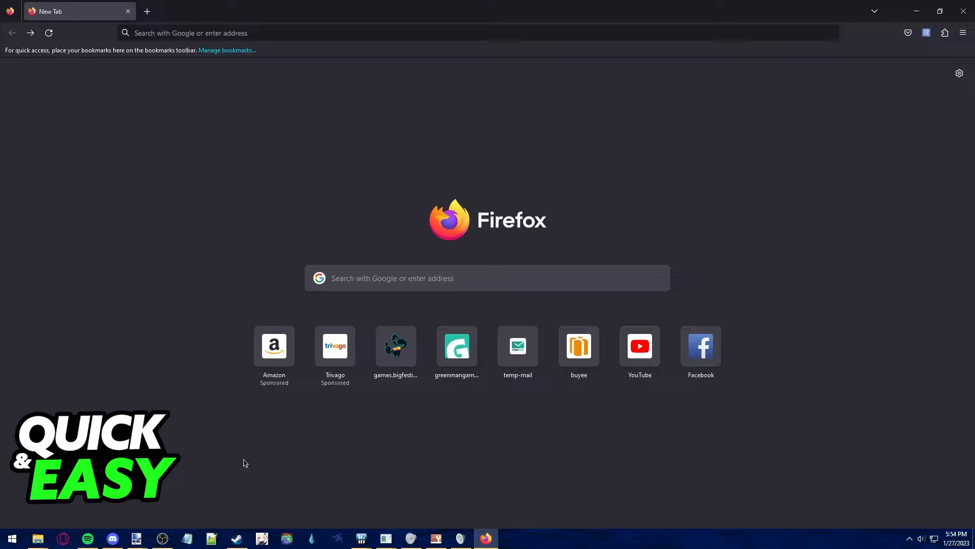
mouse_move(689, 171)
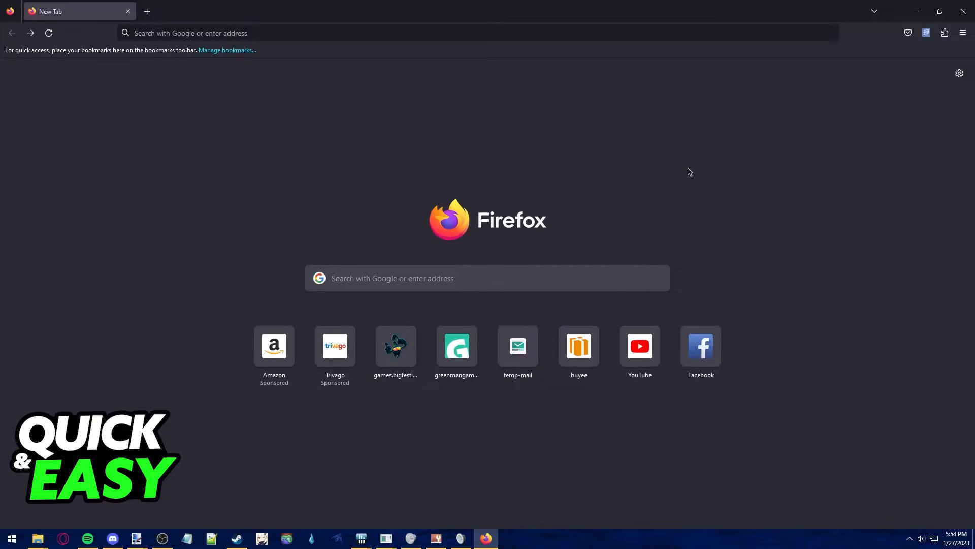
mouse_move(554, 213)
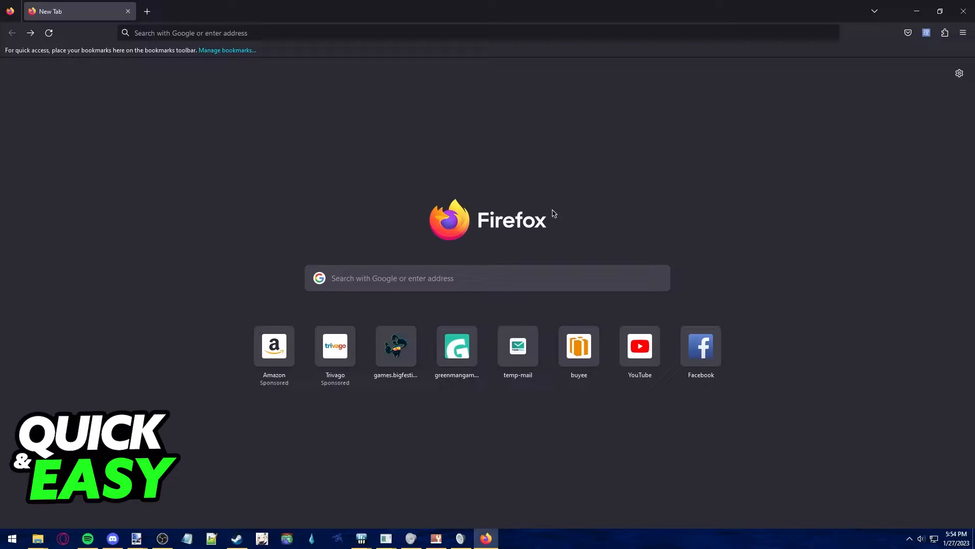
Step: Open the Firefox Settings page from the main menu
left_click(962, 32)
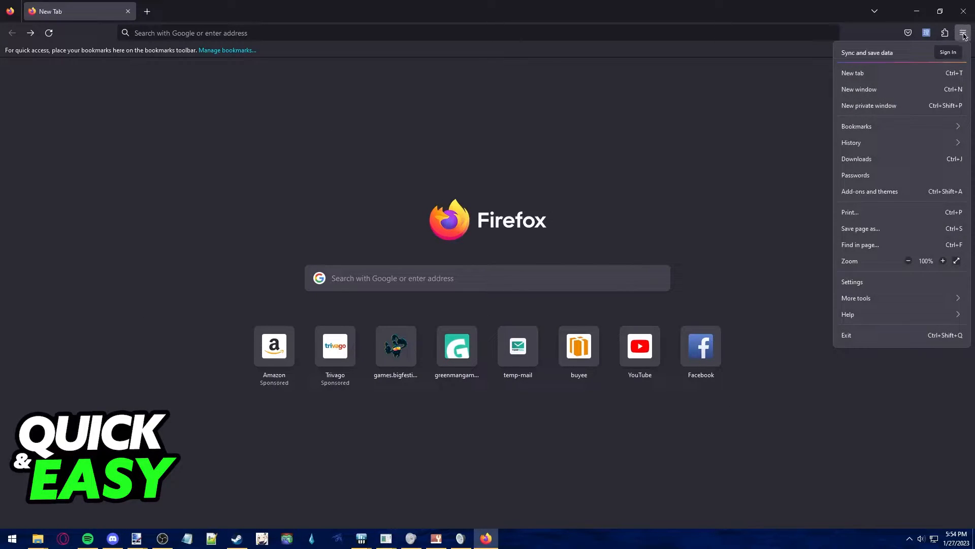
mouse_move(861, 282)
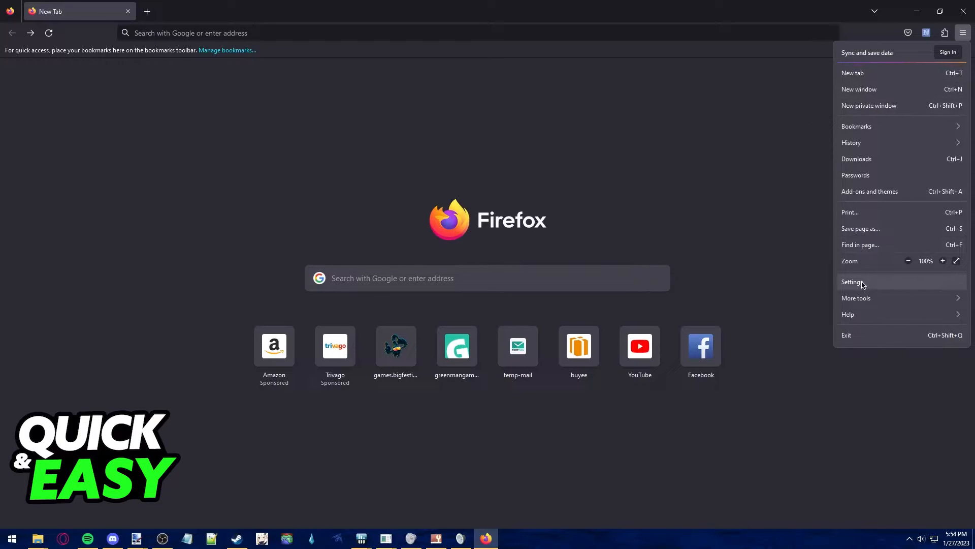
left_click(853, 282)
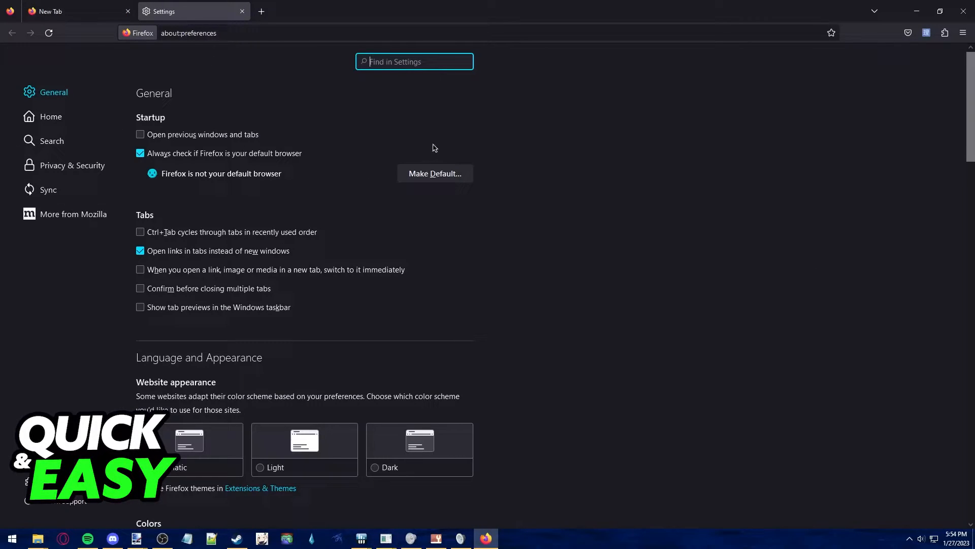
Step: Search Settings for 'background' and open Manage Colors under Colors
type("walp")
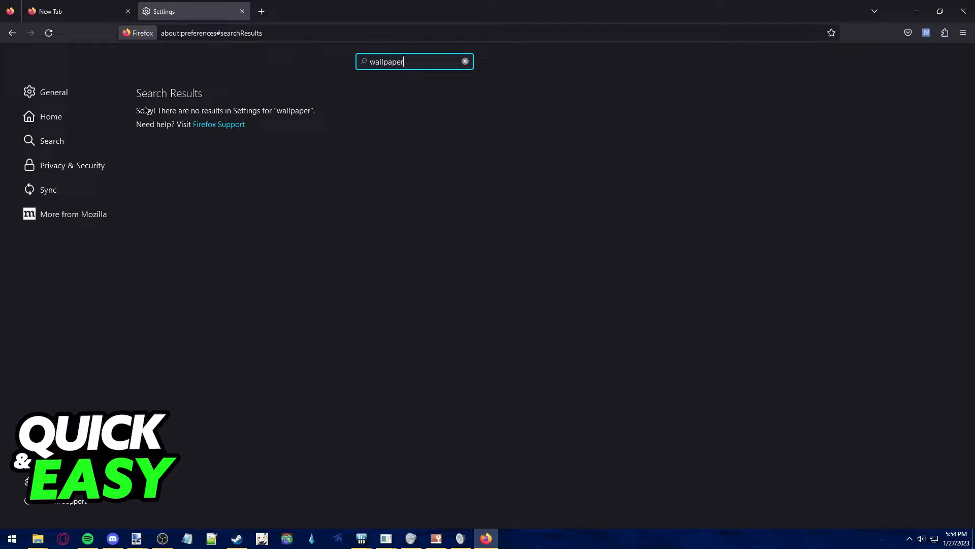
mouse_move(434, 62)
type("backgro")
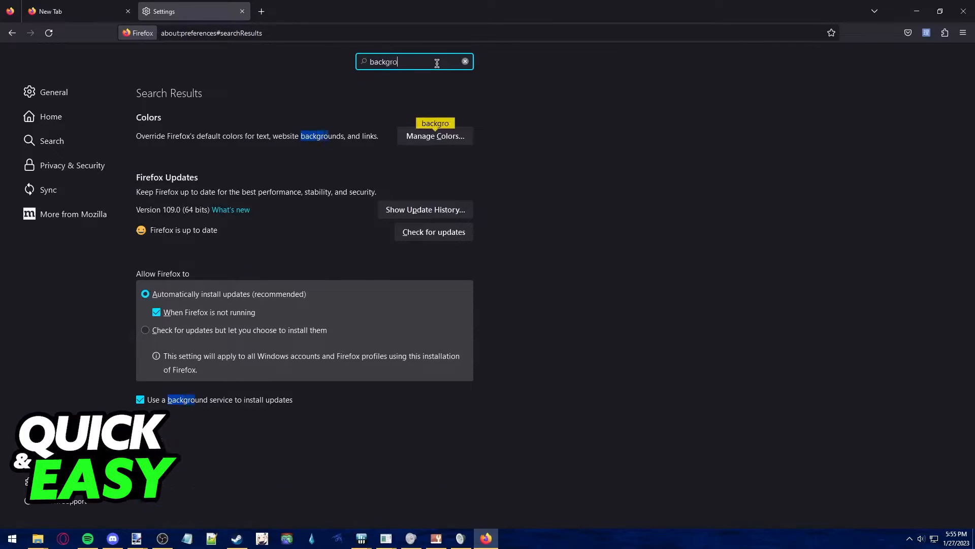
type("und")
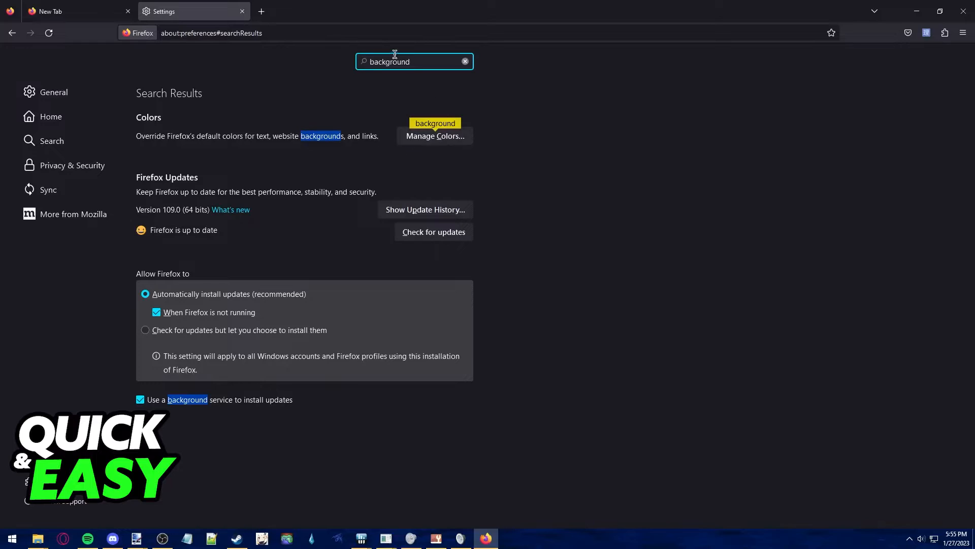
left_click(435, 135)
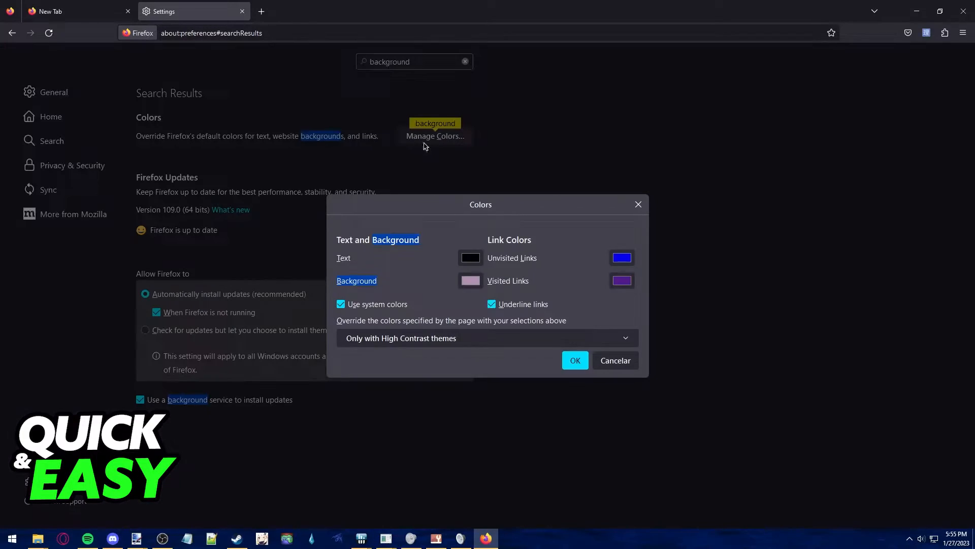
mouse_move(348, 272)
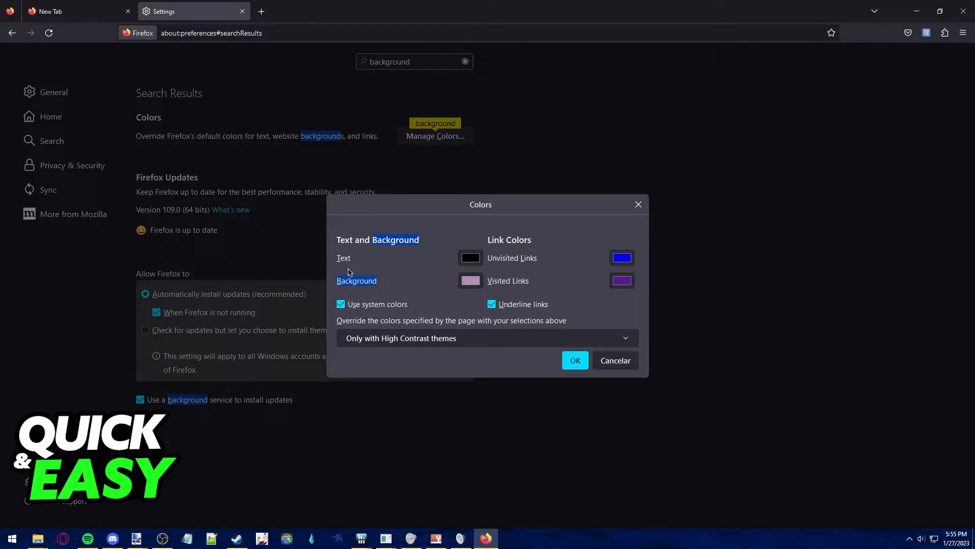
mouse_move(465, 287)
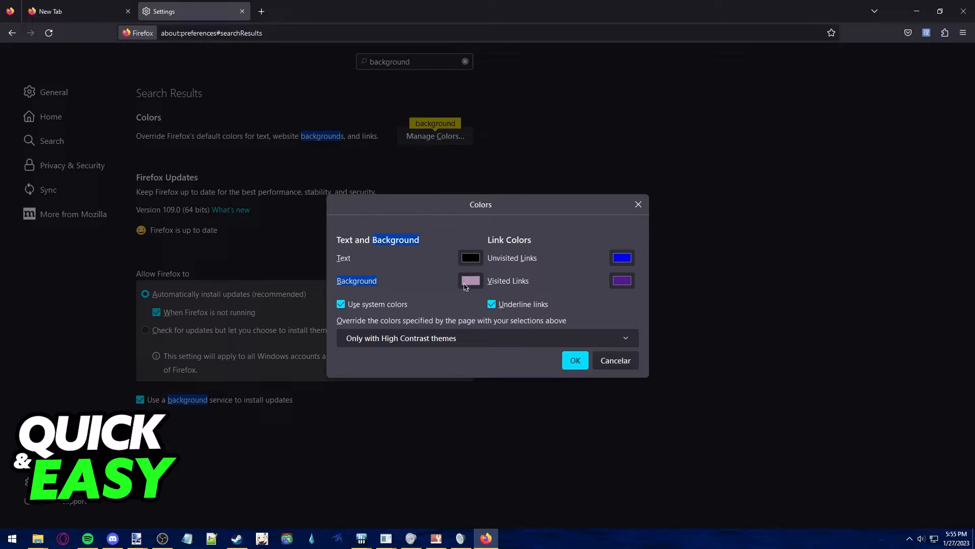
mouse_move(469, 250)
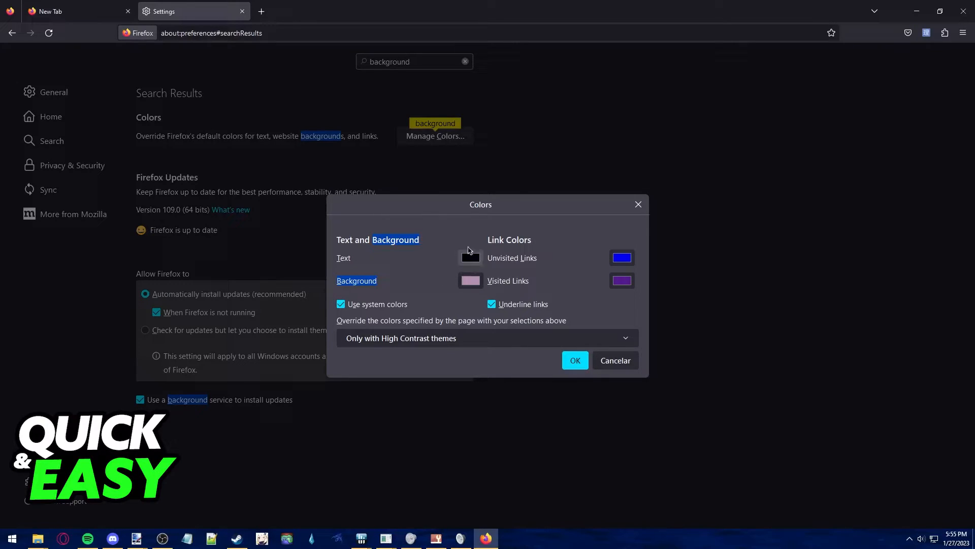
mouse_move(472, 284)
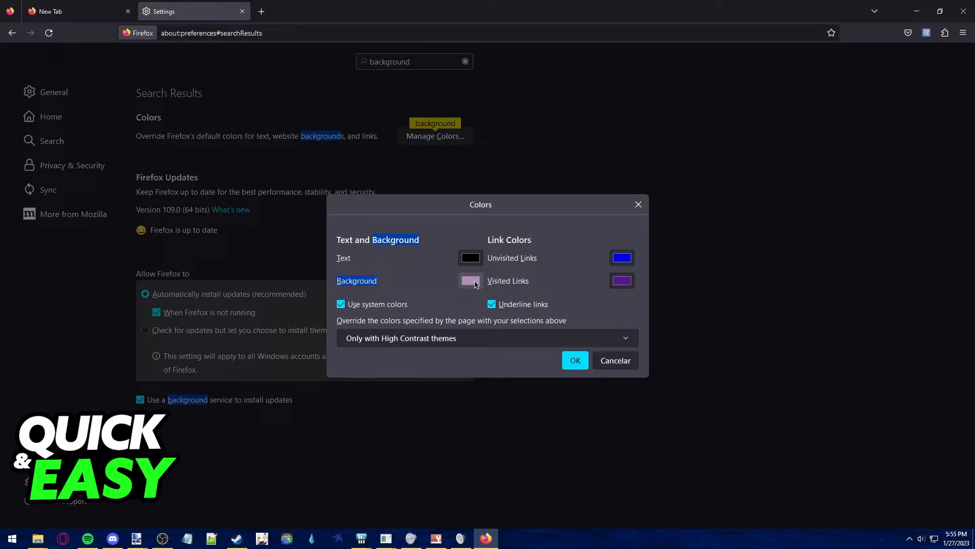
Step: Set the page Background colour to pink and confirm the Colors dialog
left_click(470, 280)
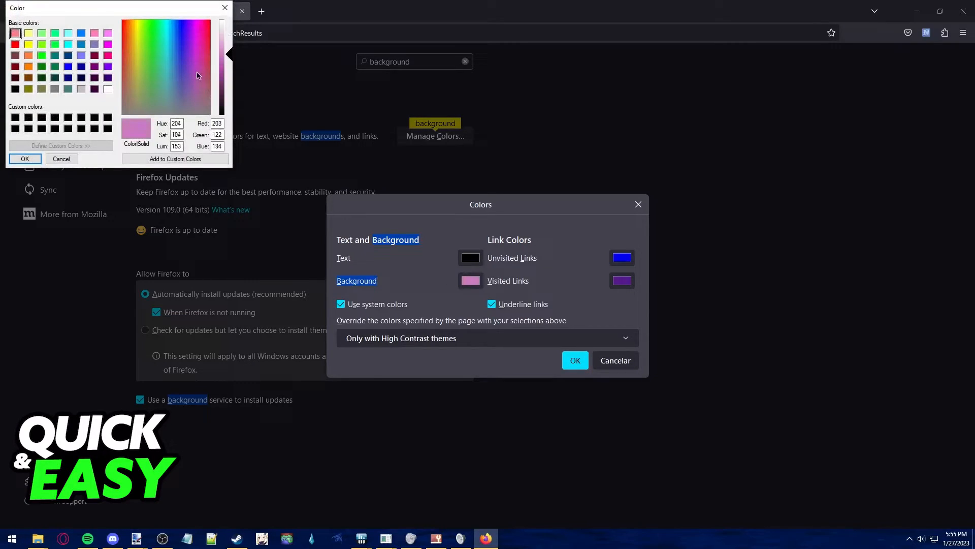
left_click(61, 159)
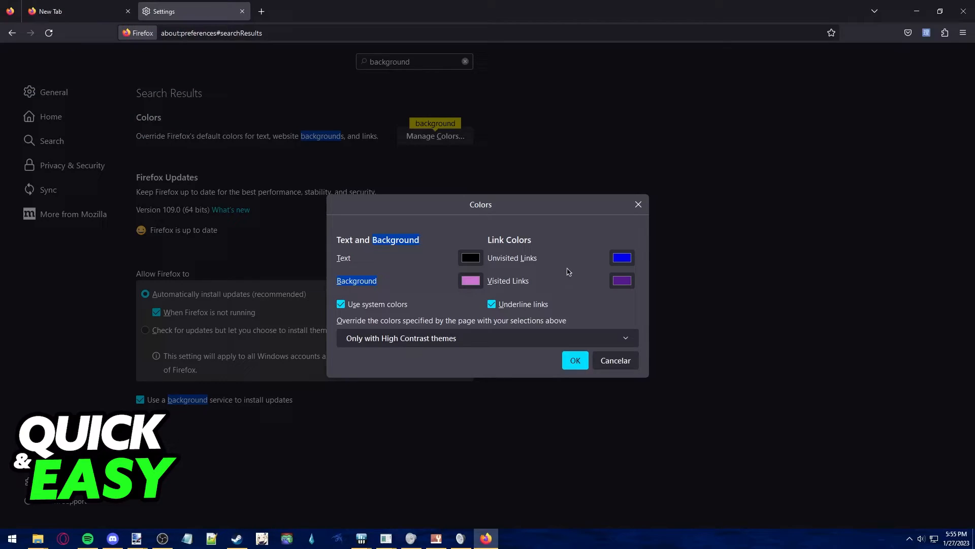
left_click(613, 360)
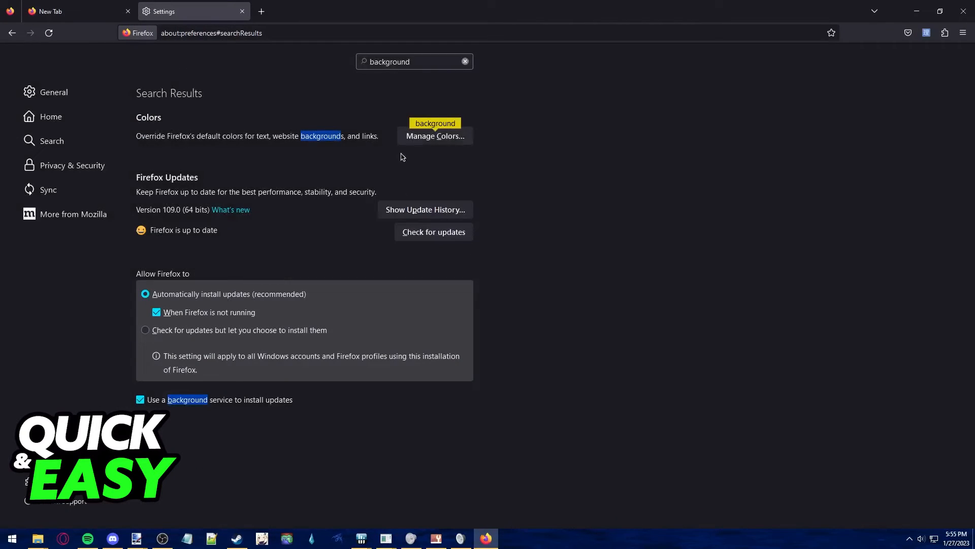
mouse_move(422, 103)
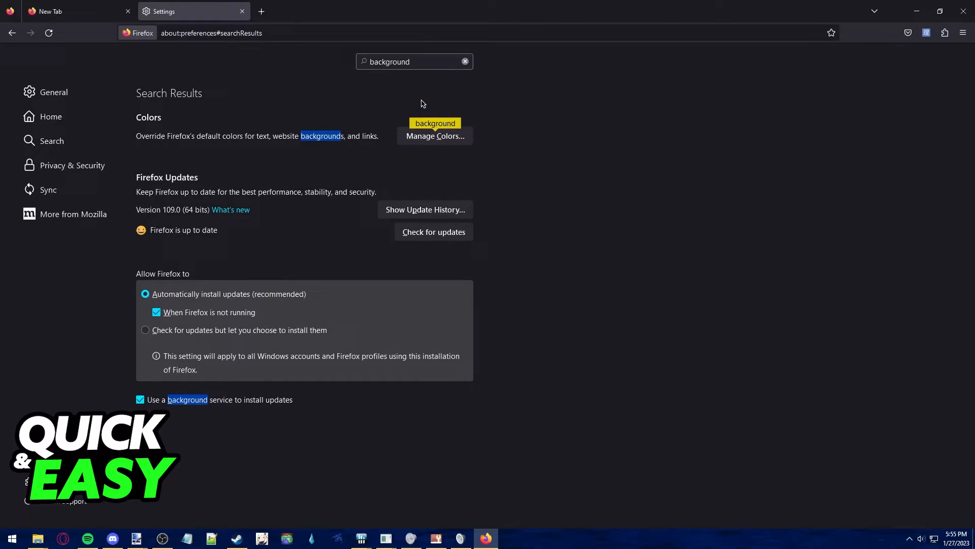